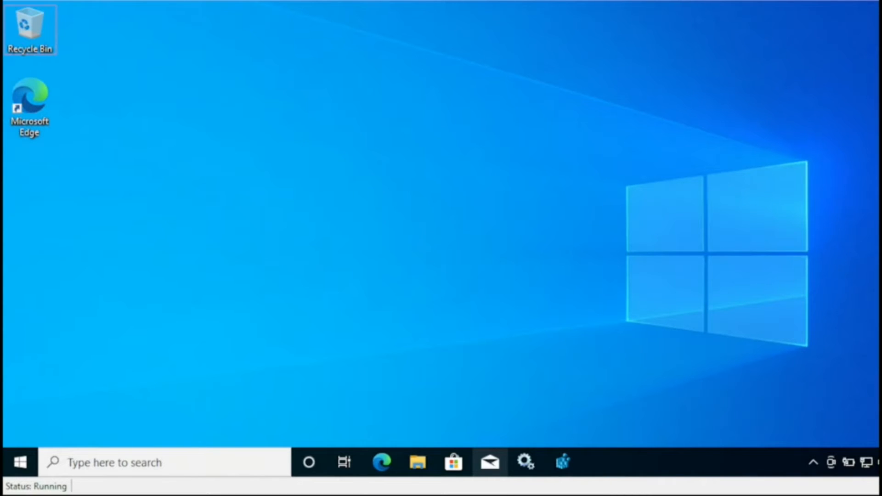
# Step: Open Windows Settings' Privacy Diagnostics & feedback page, showing Optional diagnostic data selected
pyautogui.click(869, 462)
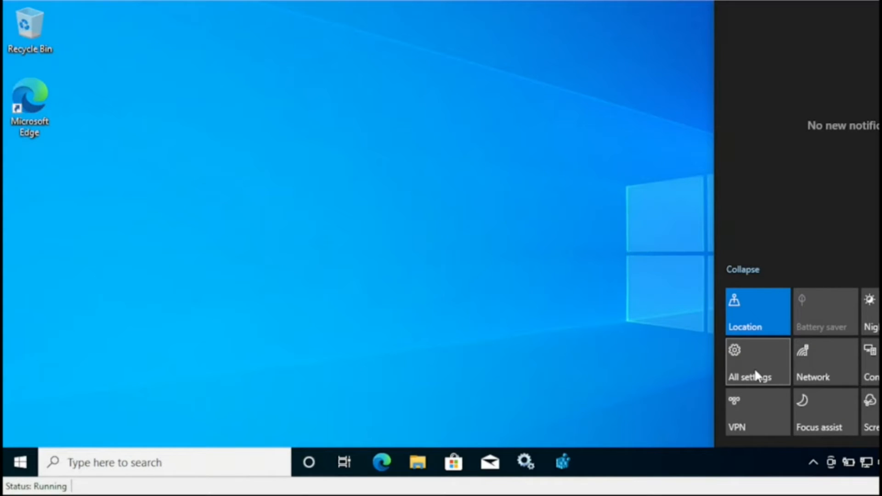
pyautogui.click(756, 362)
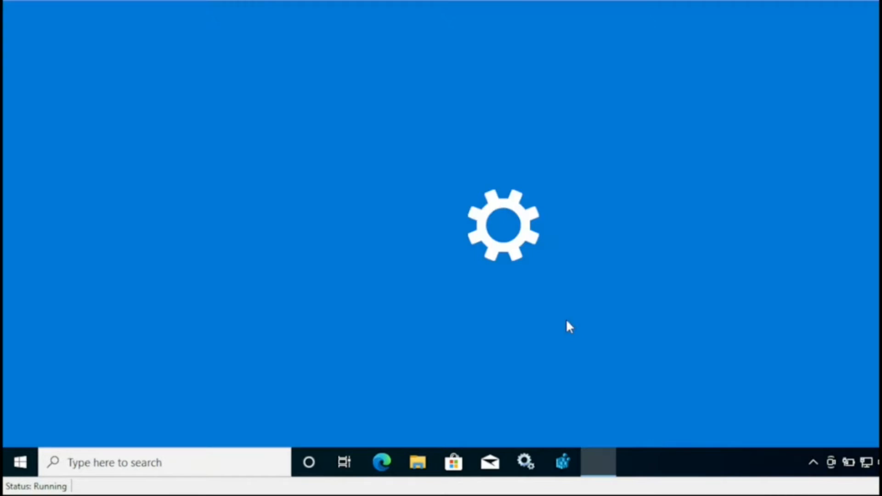
pyautogui.click(598, 462)
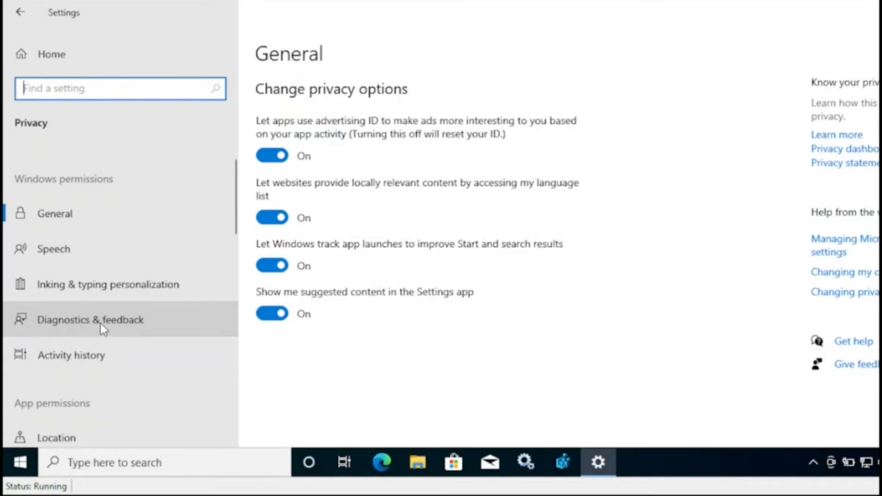
pyautogui.click(90, 320)
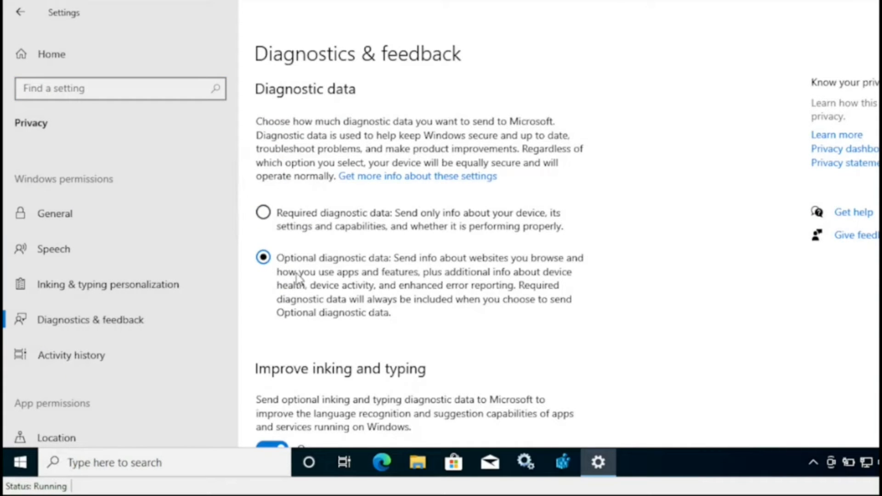
pyautogui.moveTo(378, 268)
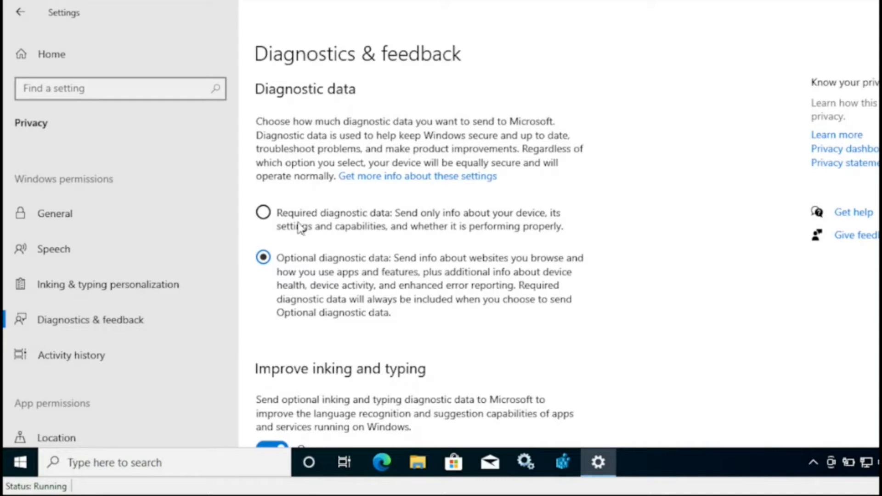
pyautogui.moveTo(395, 230)
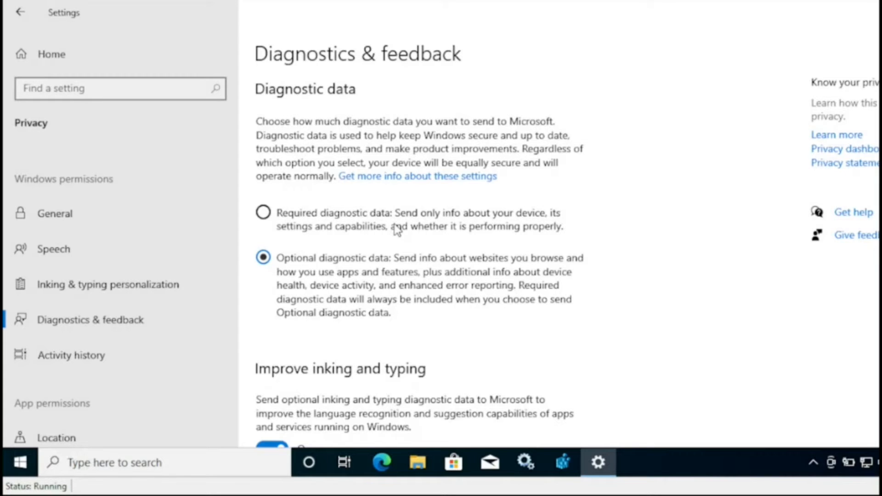
pyautogui.moveTo(681, 224)
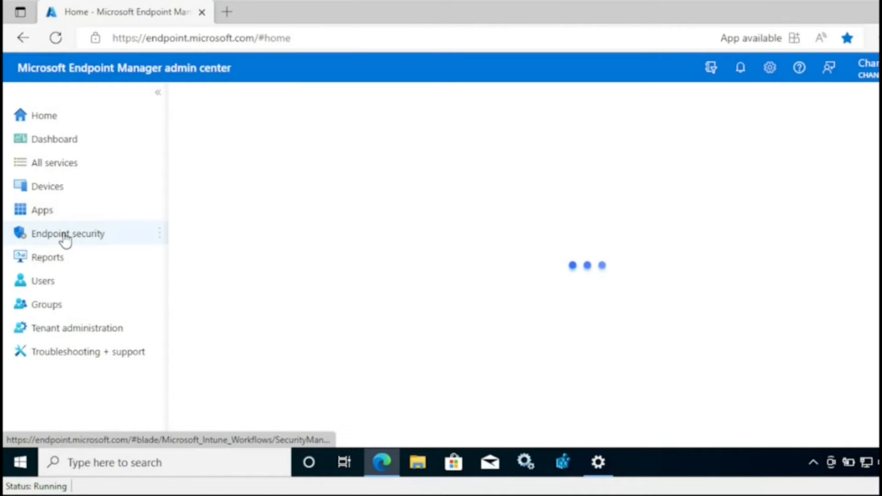
# Step: Create a Windows 10 and later configuration profile from the Device restrictions template
pyautogui.click(47, 186)
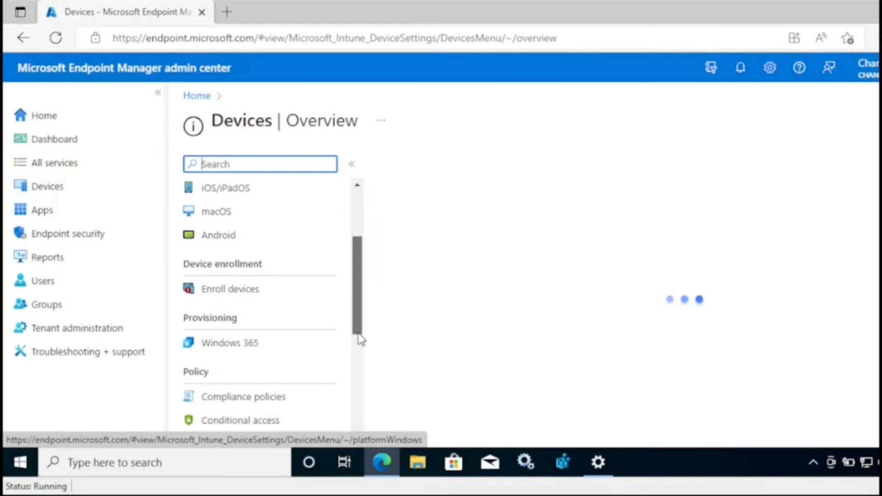
pyautogui.click(246, 378)
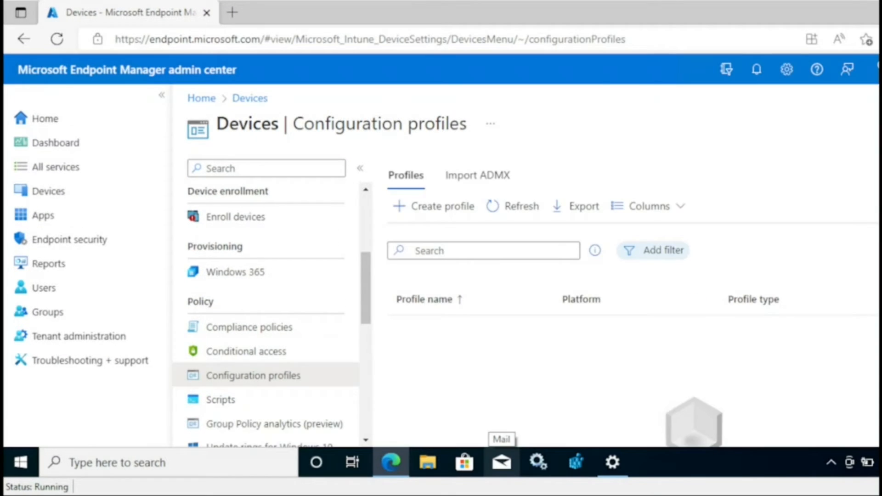
pyautogui.click(441, 205)
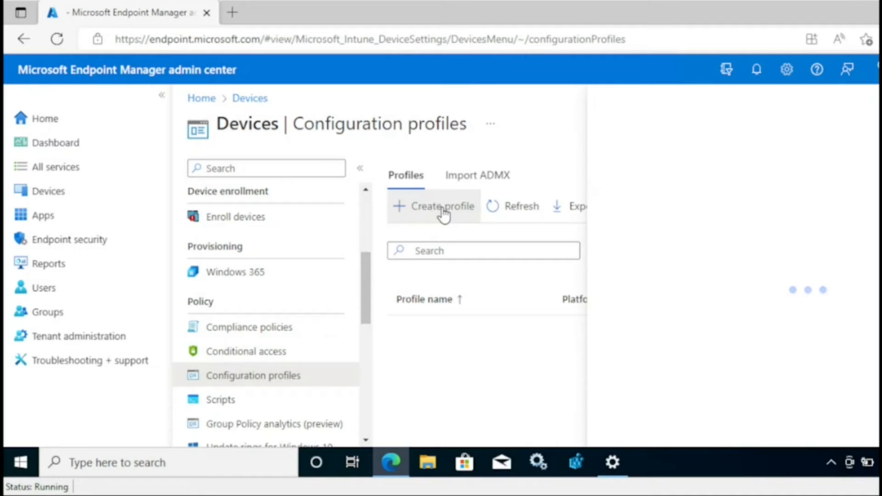
pyautogui.click(441, 206)
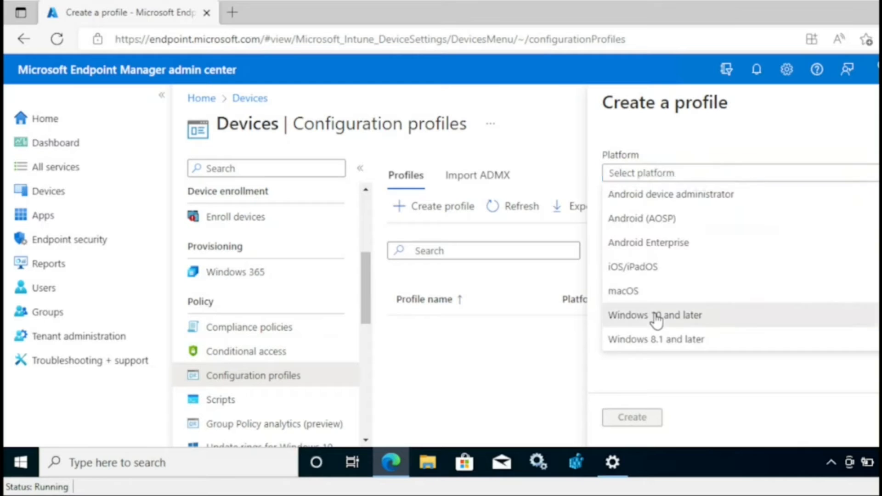
pyautogui.click(655, 314)
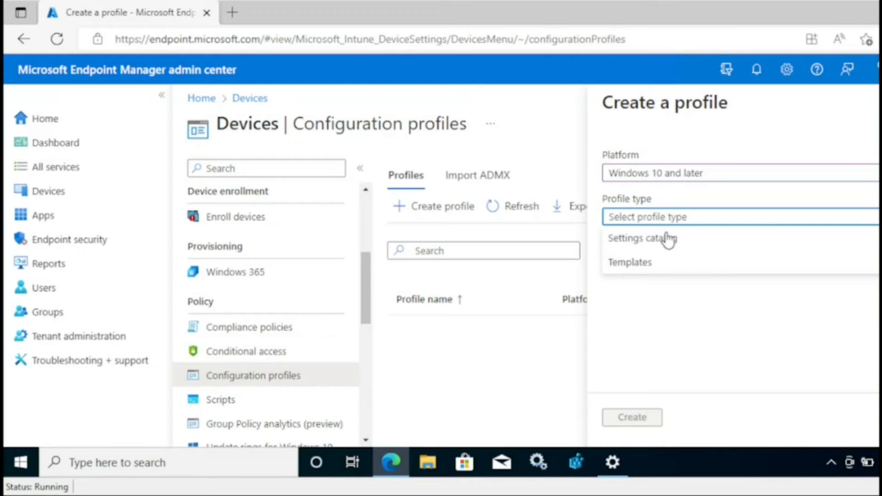
pyautogui.click(629, 262)
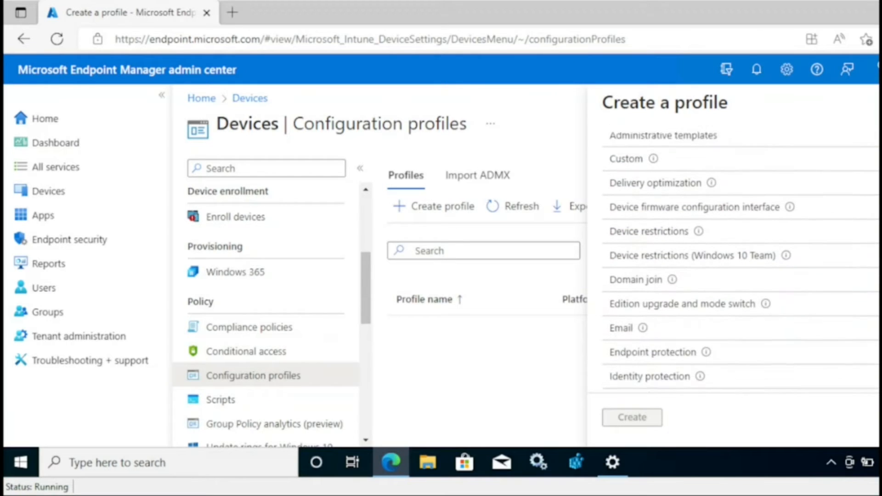
pyautogui.click(649, 226)
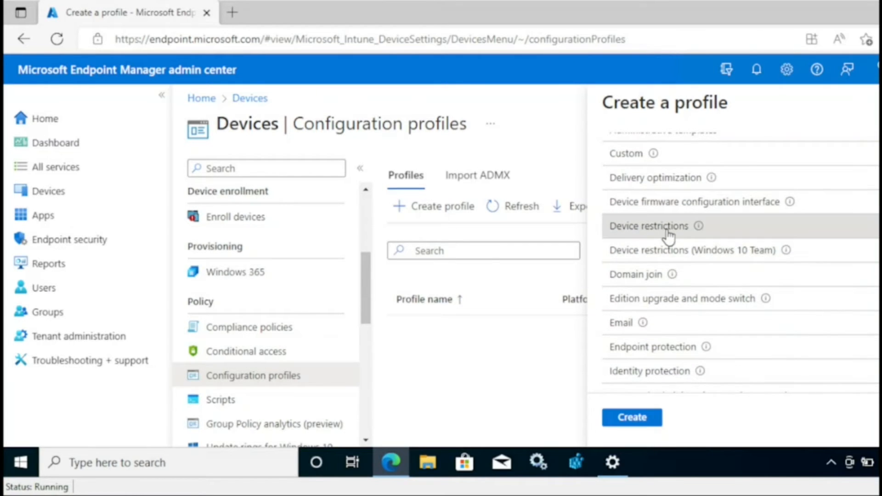
pyautogui.click(631, 417)
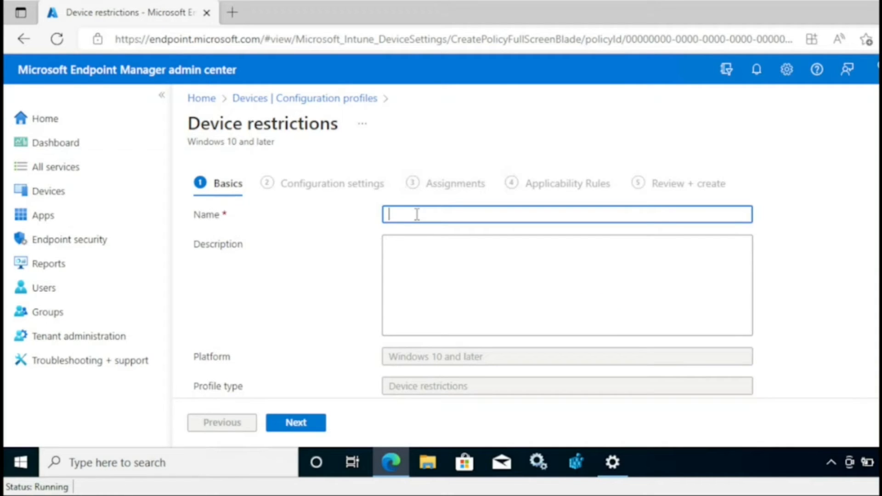
# Step: Name the profile 'Dignostic Data' and continue to configuration settings
pyautogui.write('Dignostic Data')
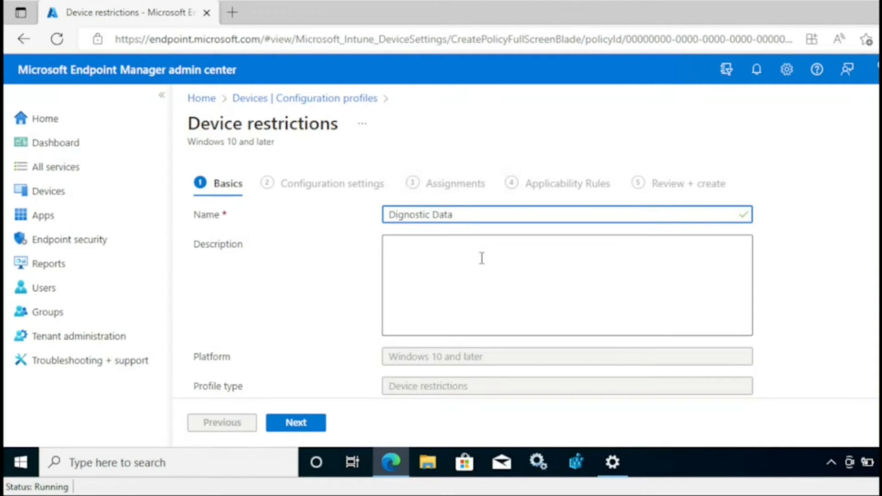
pyautogui.click(296, 422)
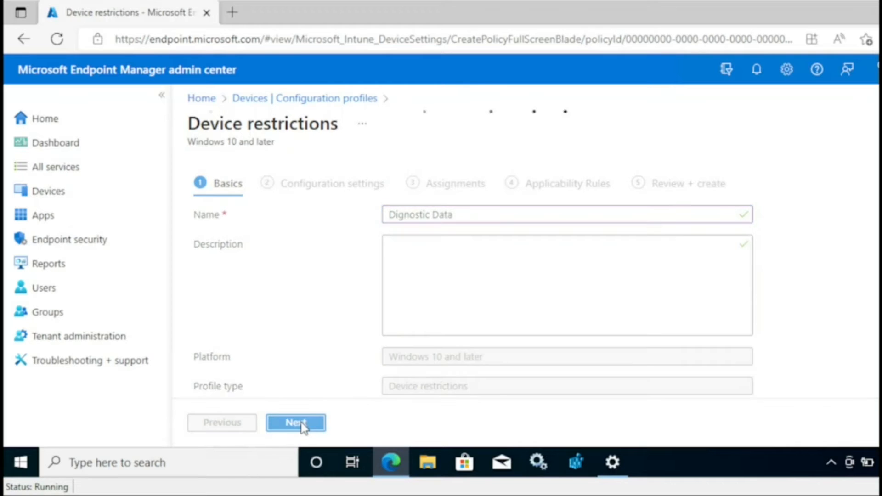
pyautogui.click(296, 422)
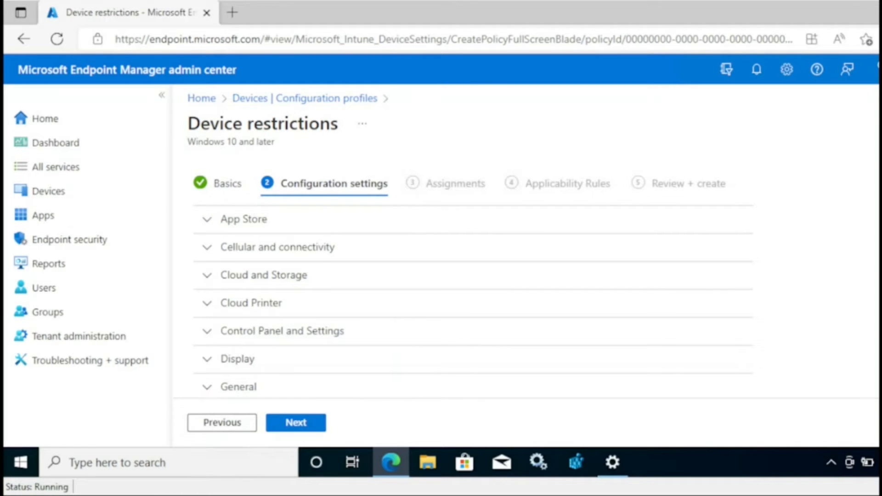
# Step: Set Share usage data under Reporting and Telemetry to Required
pyautogui.scroll(-3)
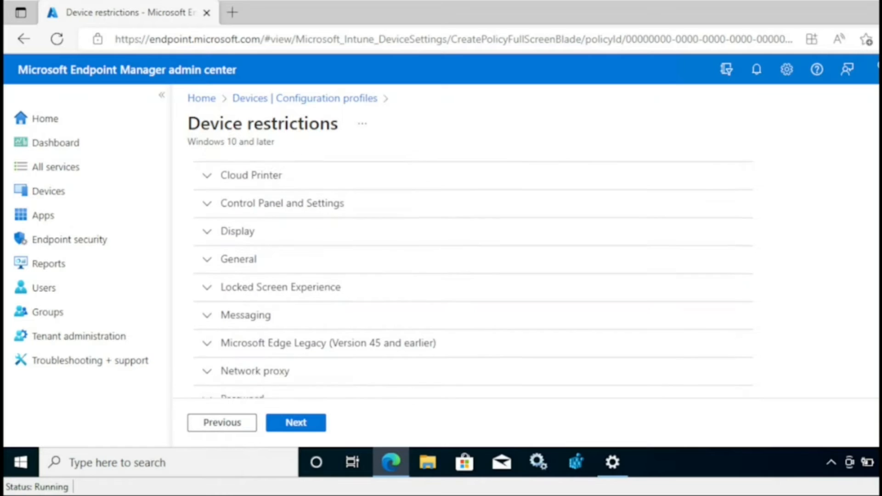
pyautogui.scroll(-3)
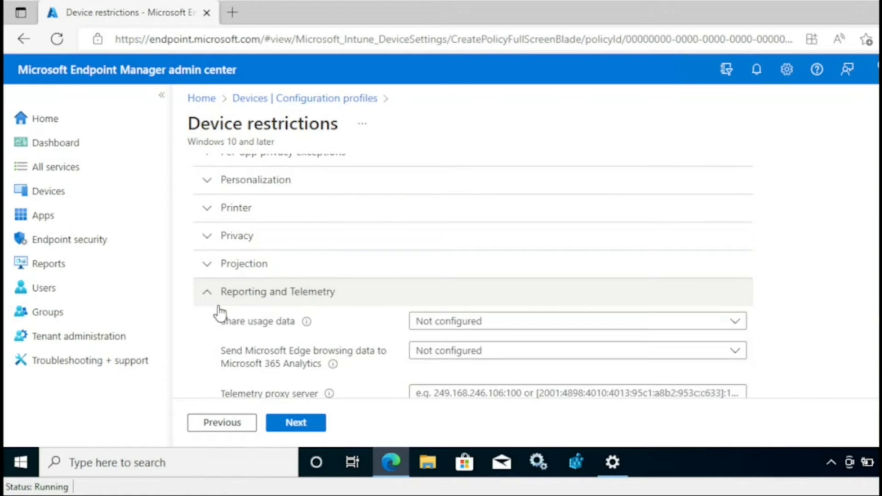
pyautogui.click(574, 321)
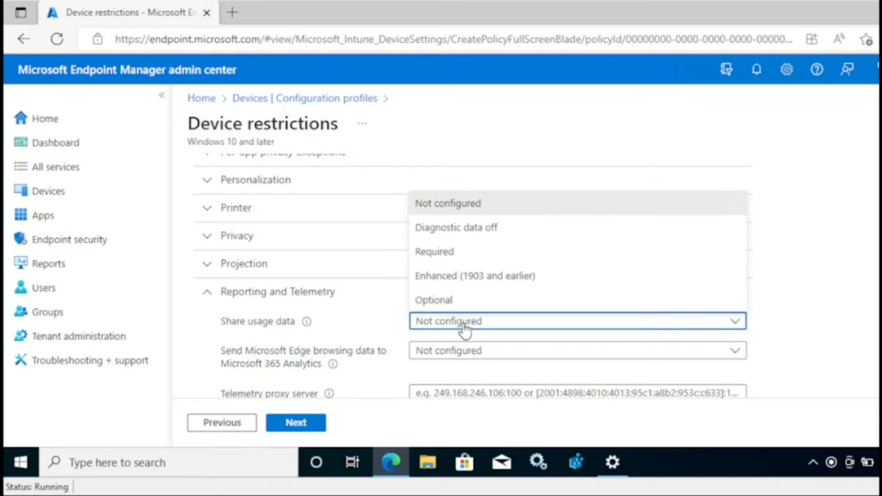
pyautogui.click(434, 252)
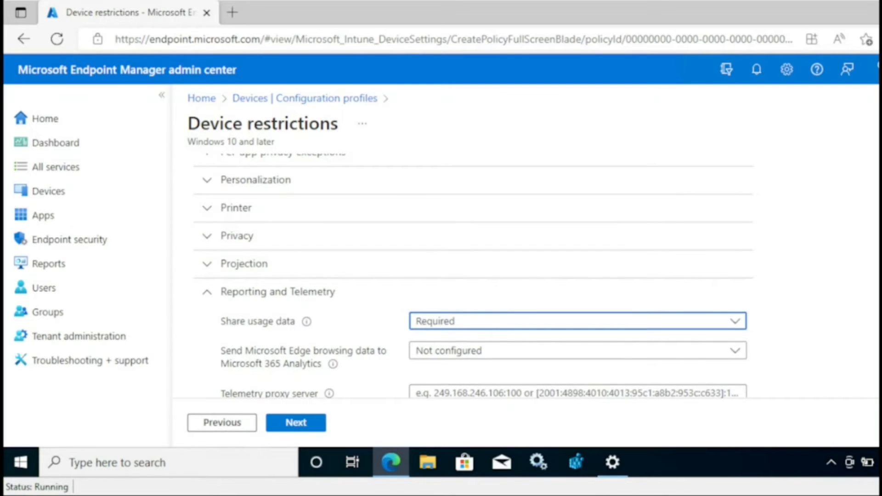
pyautogui.scroll(-3)
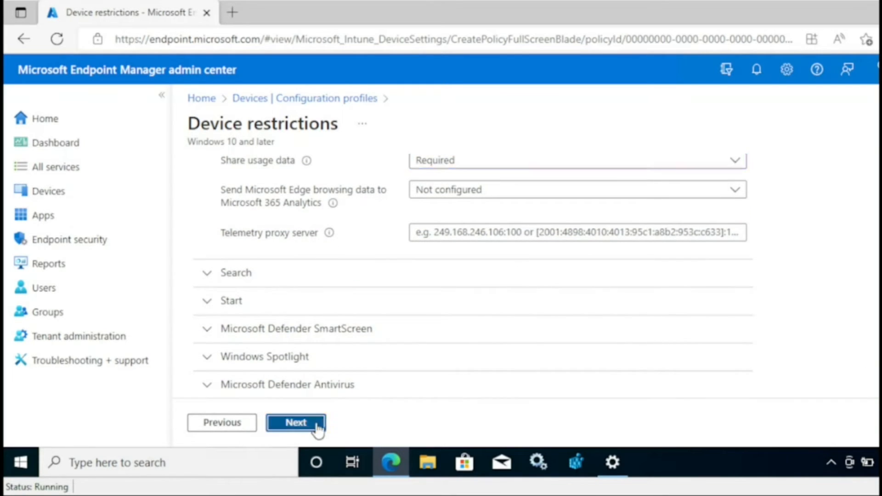
# Step: Skip Assignments and Applicability Rules, then create the 'Dignostic Data' profile from Review + create
pyautogui.click(295, 422)
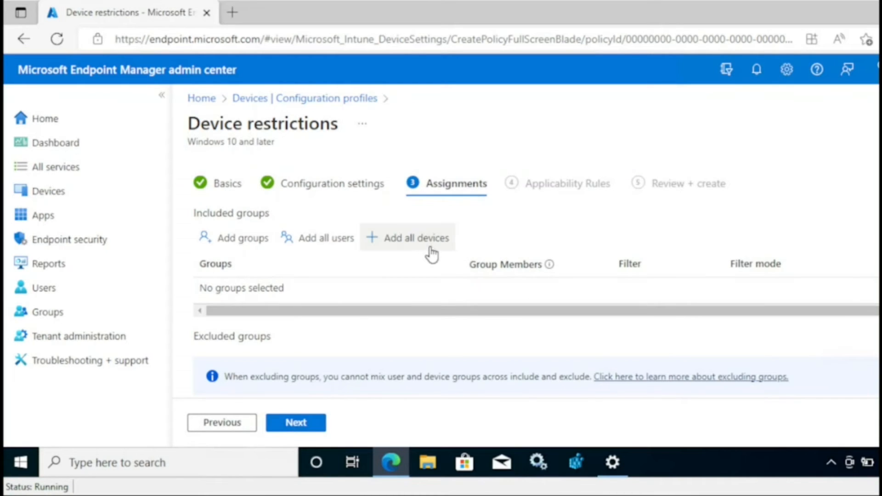
pyautogui.moveTo(432, 247)
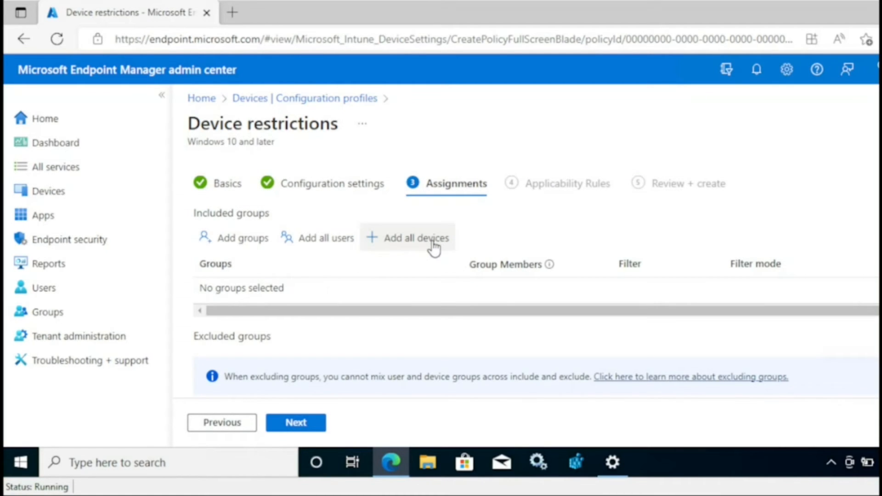
pyautogui.moveTo(417, 238)
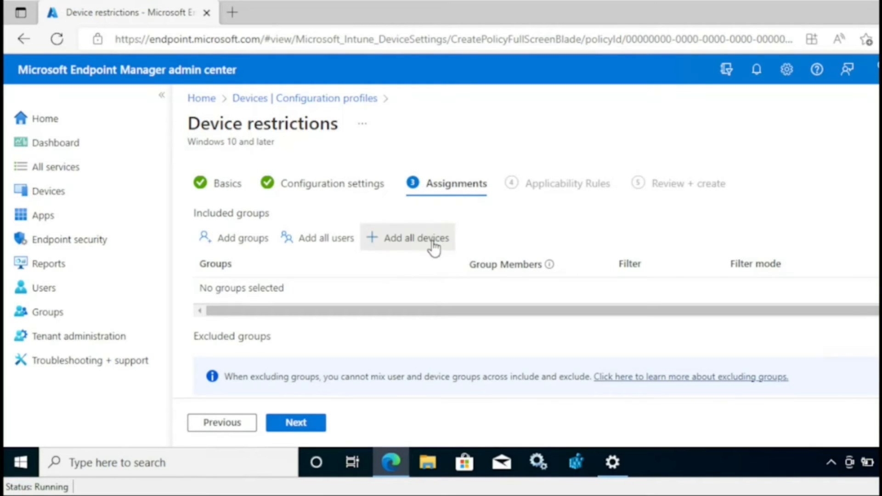
pyautogui.click(295, 422)
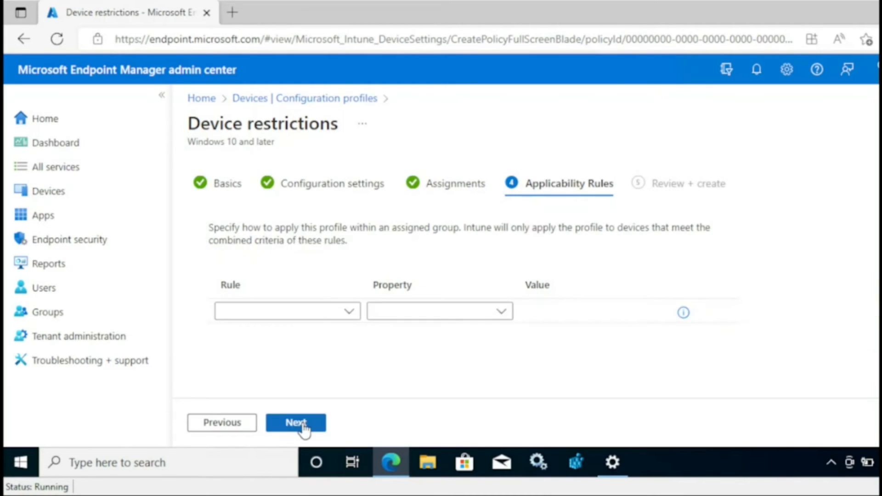
pyautogui.click(295, 423)
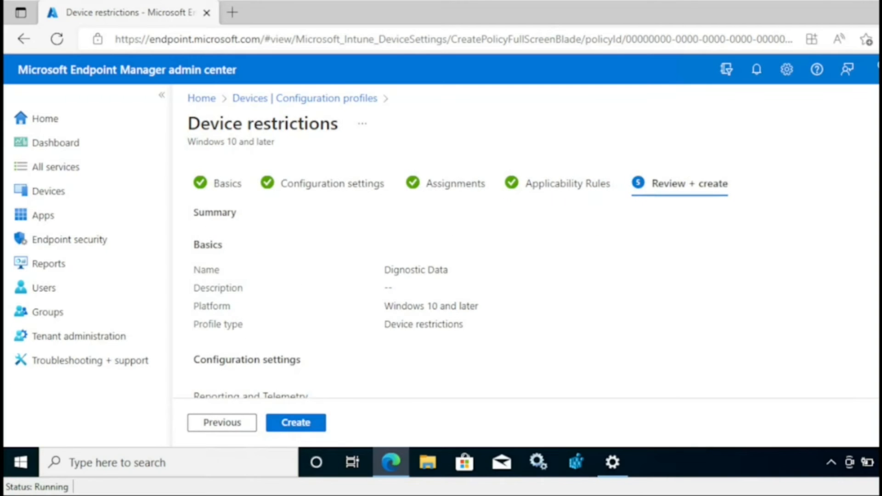
pyautogui.click(295, 423)
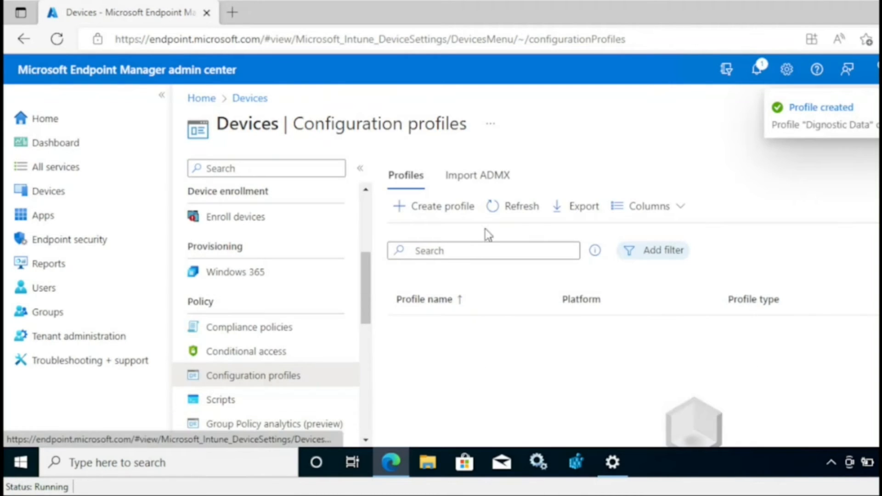
pyautogui.click(521, 206)
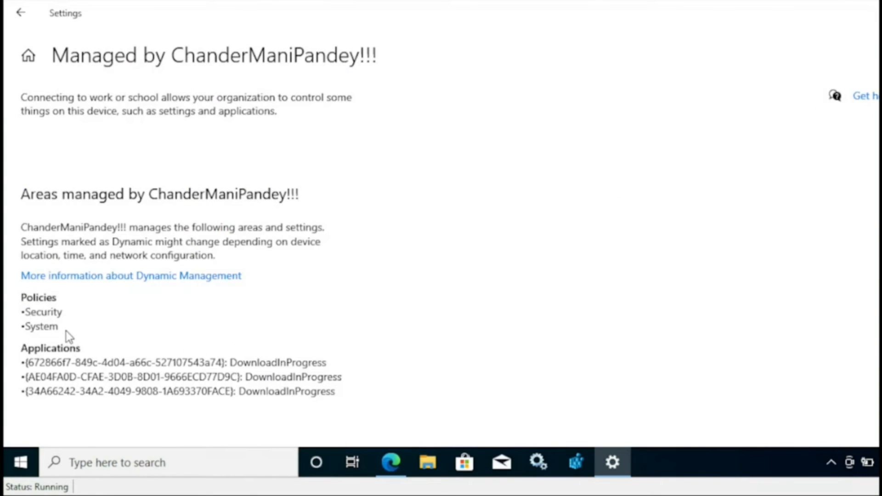
pyautogui.moveTo(339, 331)
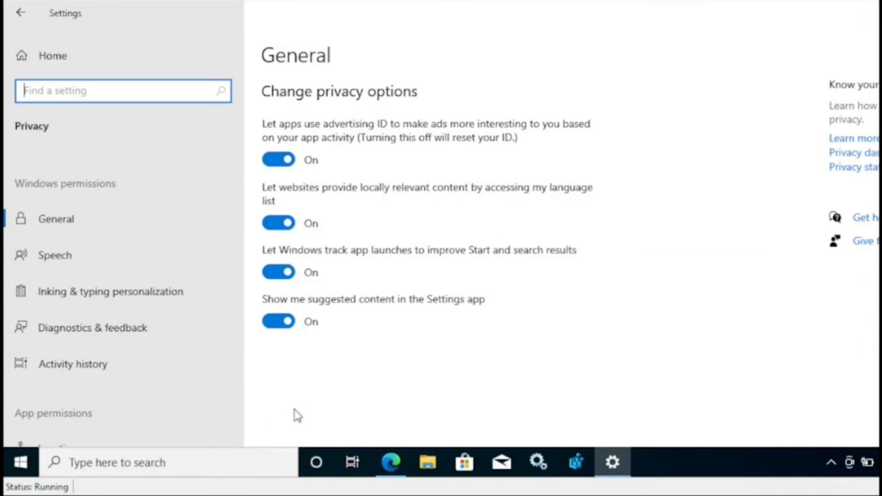
pyautogui.moveTo(93, 332)
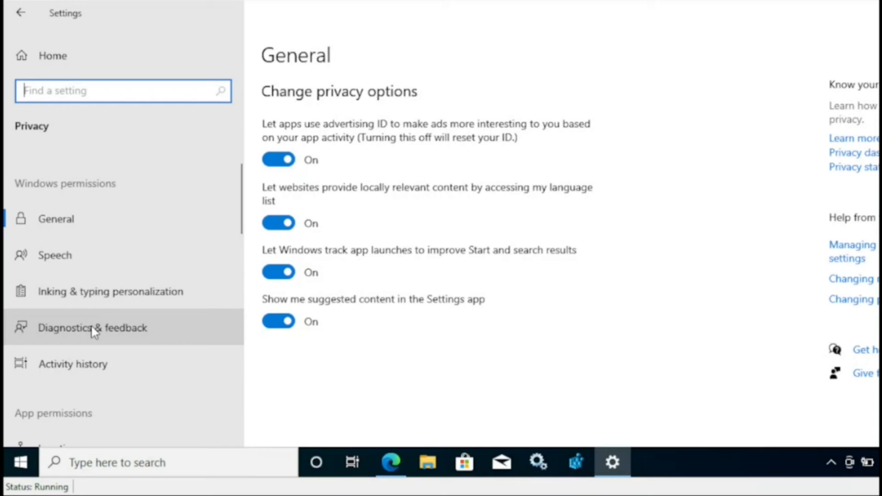
# Step: Reopen Diagnostics & feedback to confirm Required diagnostic data is organization-managed
pyautogui.click(93, 327)
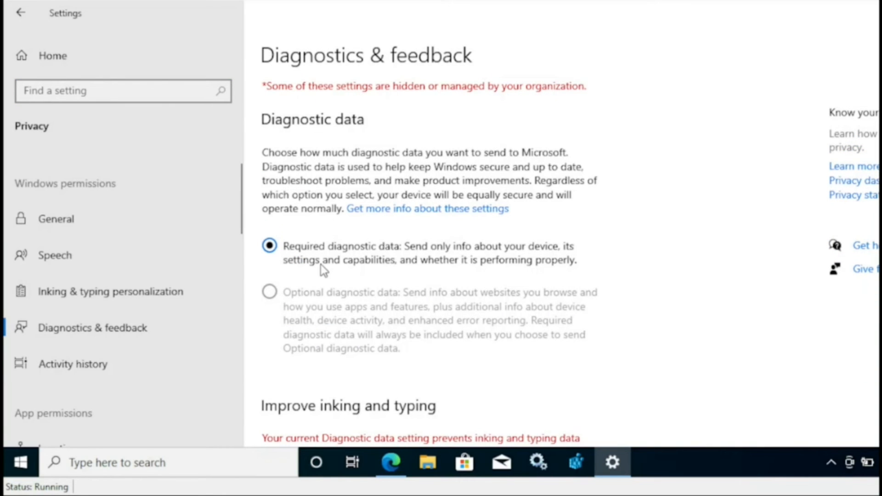
pyautogui.moveTo(351, 260)
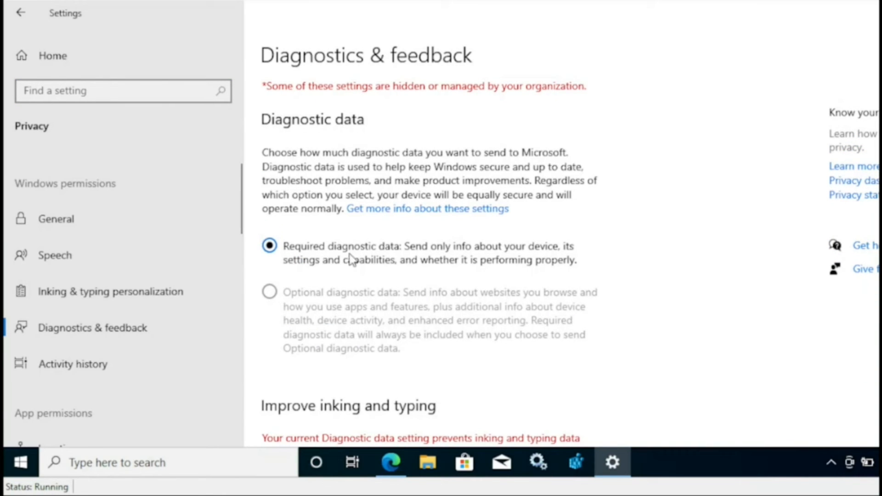
pyautogui.moveTo(574, 461)
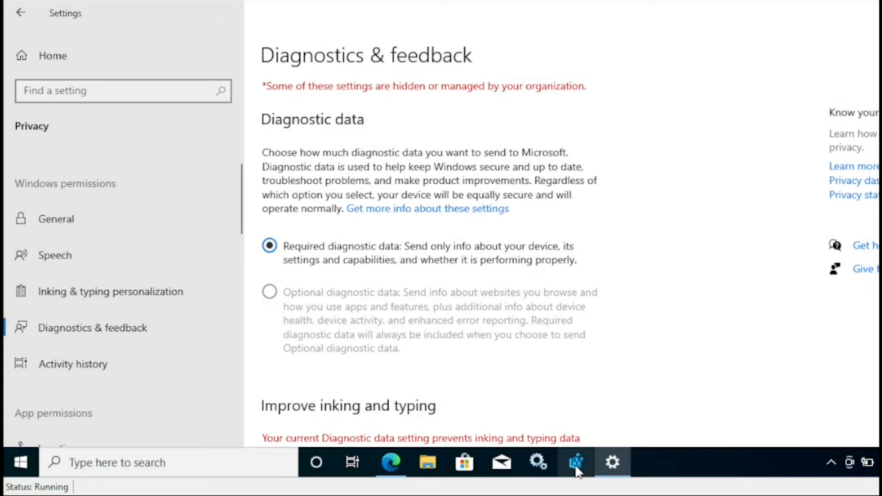
# Step: Open regedit at HKLM\SOFTWARE\Policies\Microsoft\Windows\DataCollection to view AllowTelemetry_PolicyManager = 1
pyautogui.click(574, 463)
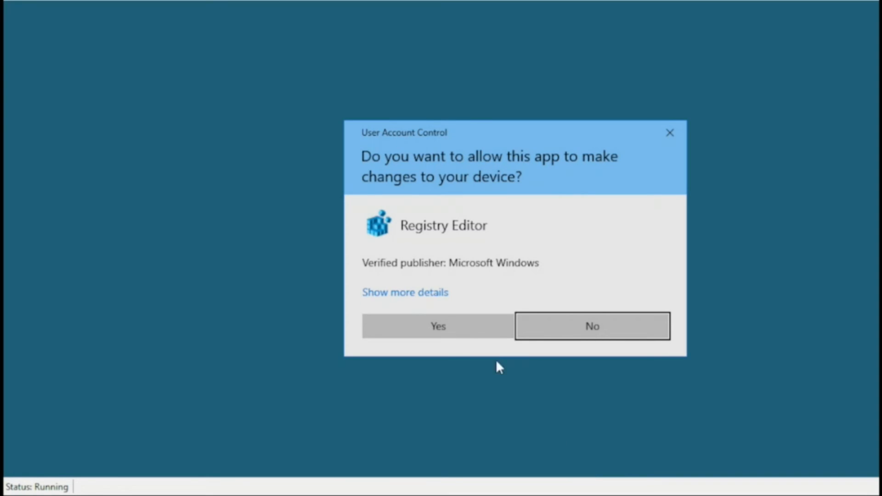
pyautogui.click(437, 326)
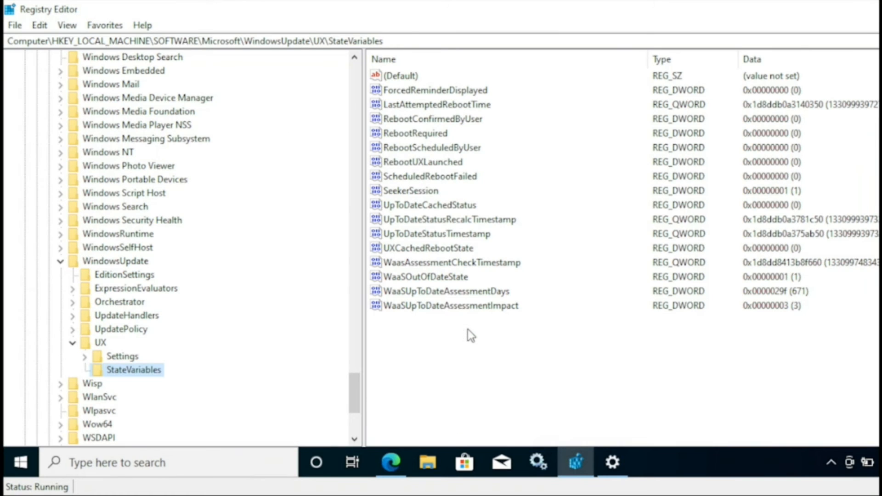
pyautogui.scroll(3)
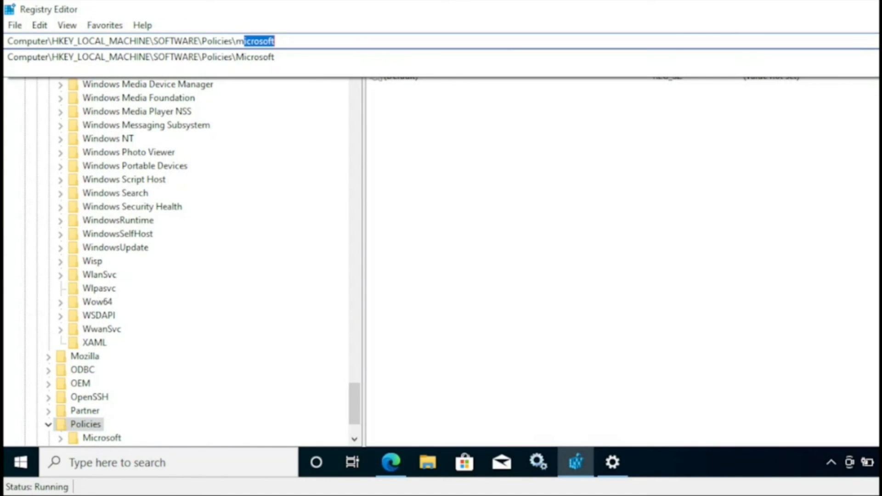
pyautogui.write('\\Windows')
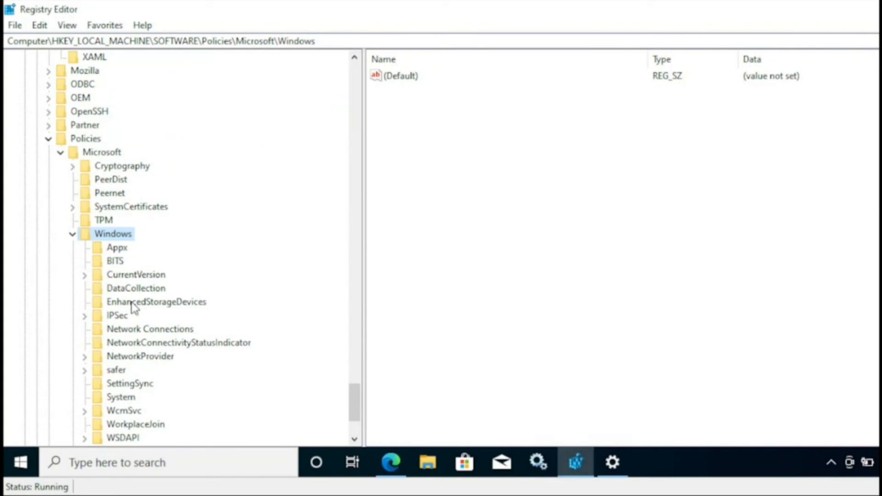
pyautogui.click(135, 288)
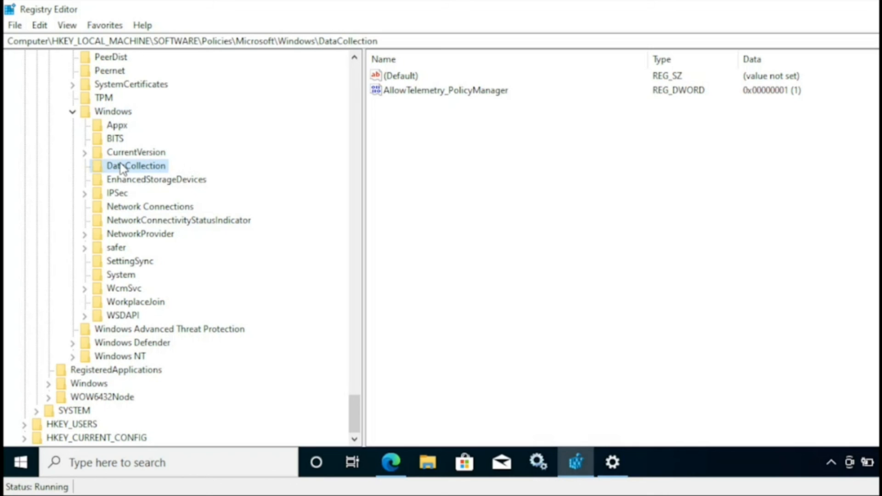